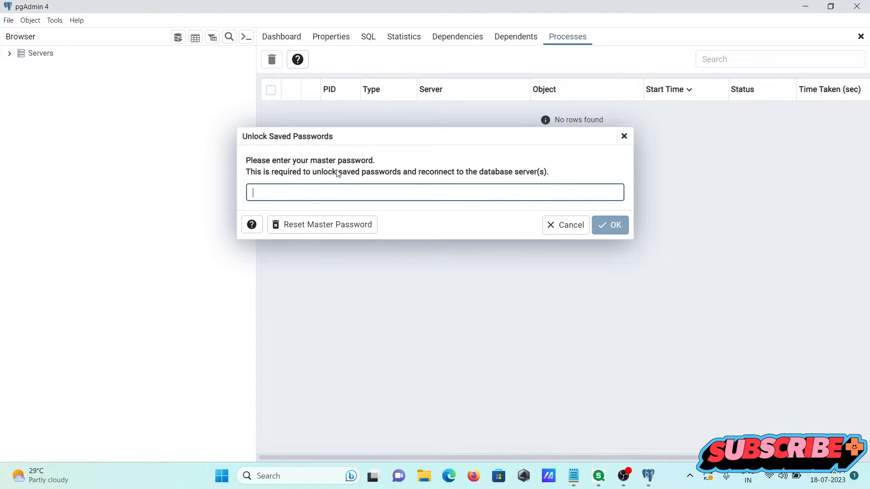
- Unlock pgAdmin, connect to PostgreSQL 15, and expand postgres down to its schemas
{"action": "type", "text": "••"}
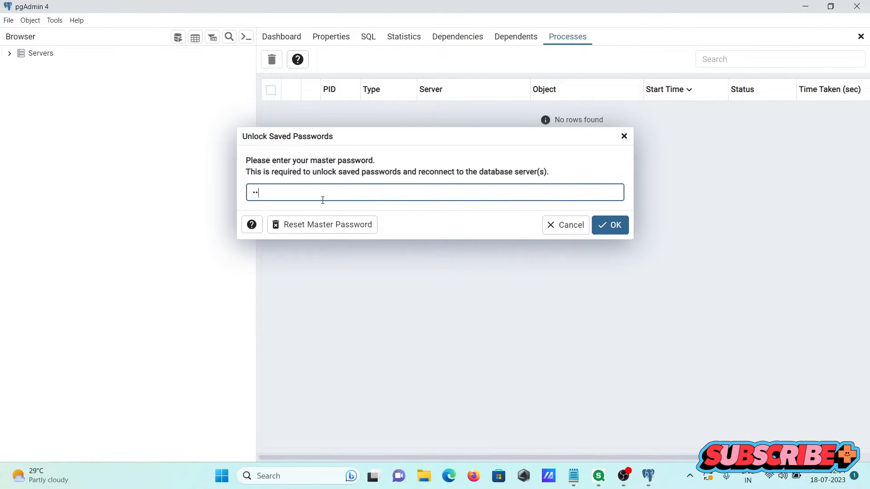
{"action": "left_click", "coordinate": [609, 225]}
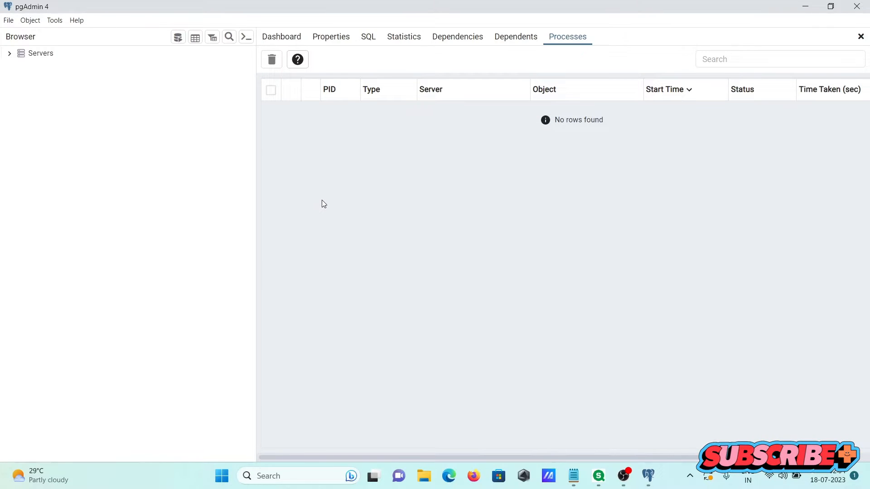
{"action": "mouse_move", "coordinate": [247, 184]}
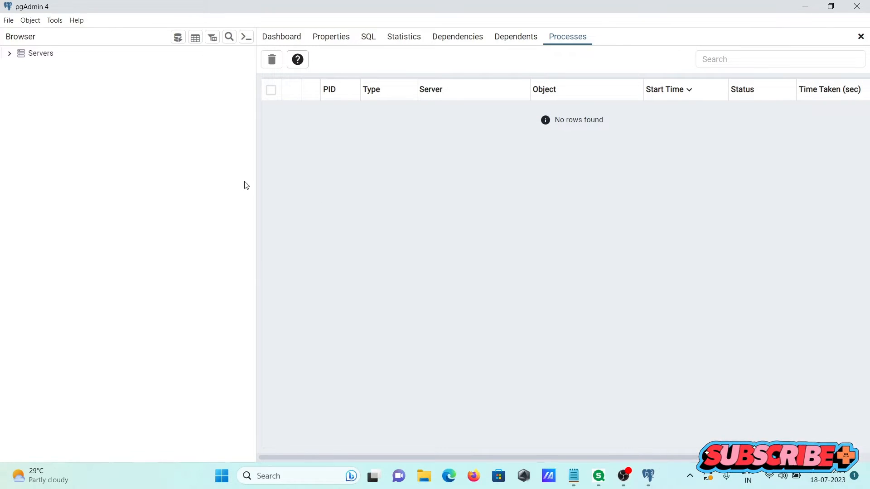
{"action": "left_click", "coordinate": [13, 53]}
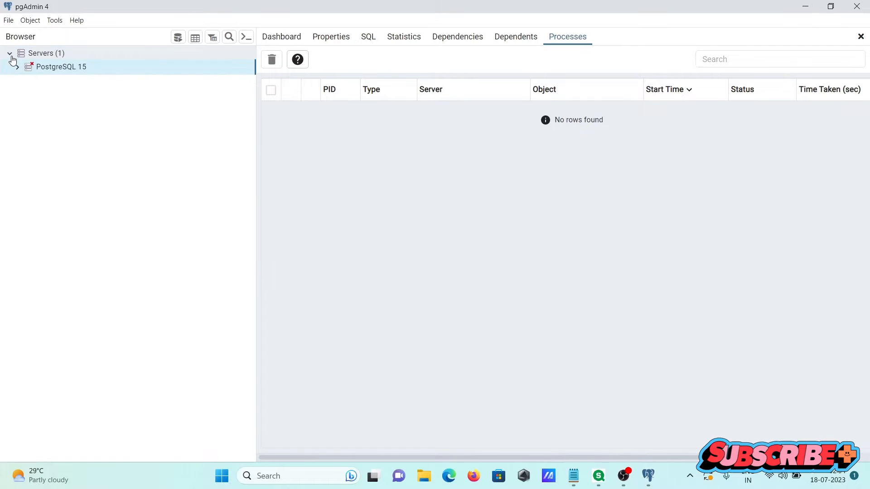
{"action": "left_click", "coordinate": [61, 67]}
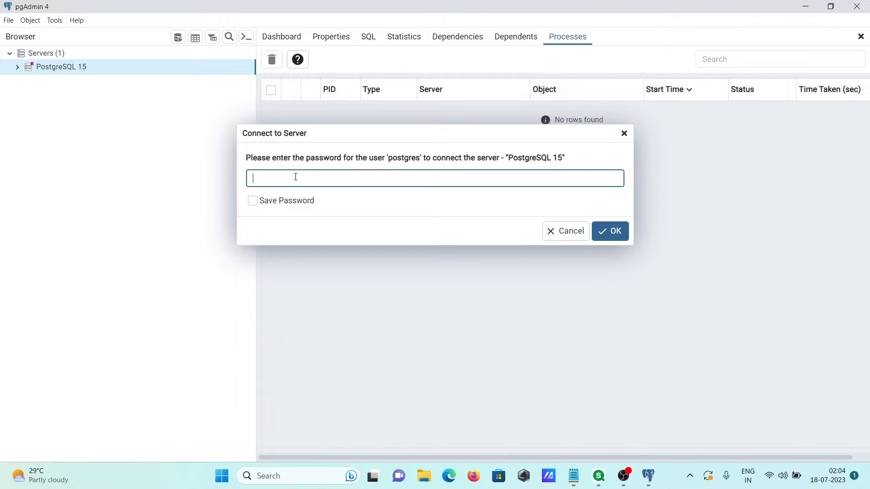
{"action": "left_click", "coordinate": [609, 231]}
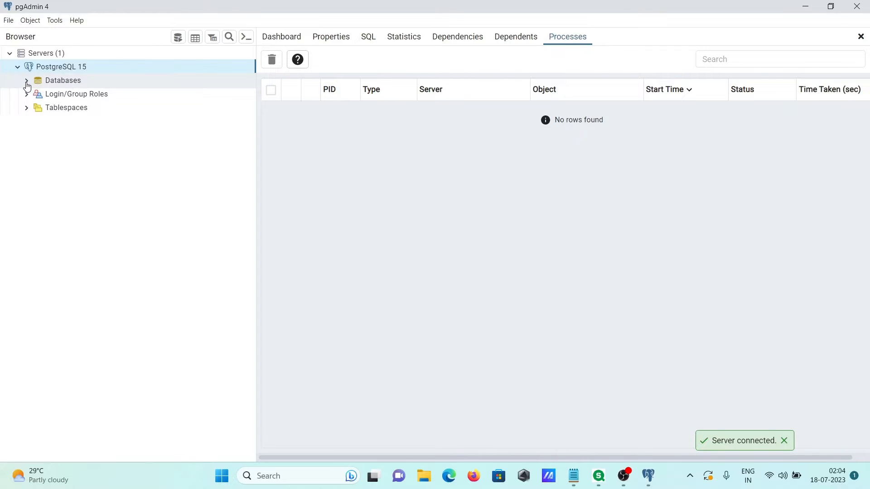
{"action": "left_click", "coordinate": [26, 85]}
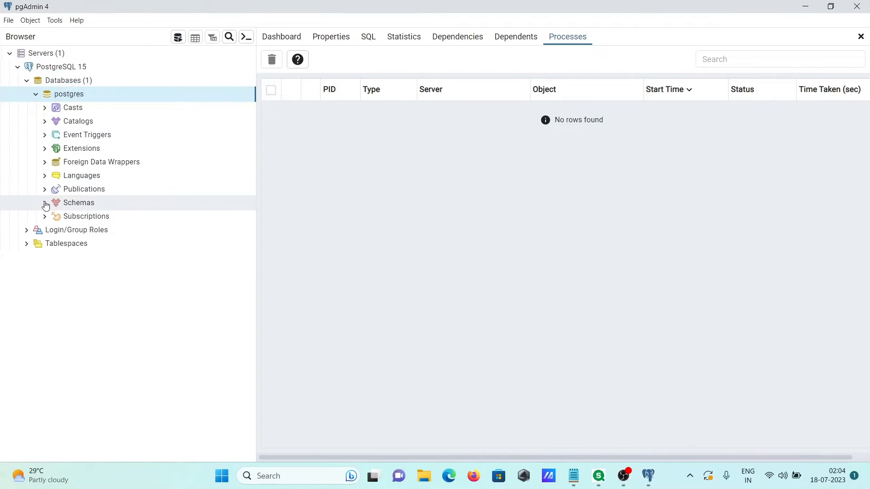
{"action": "left_click", "coordinate": [44, 203]}
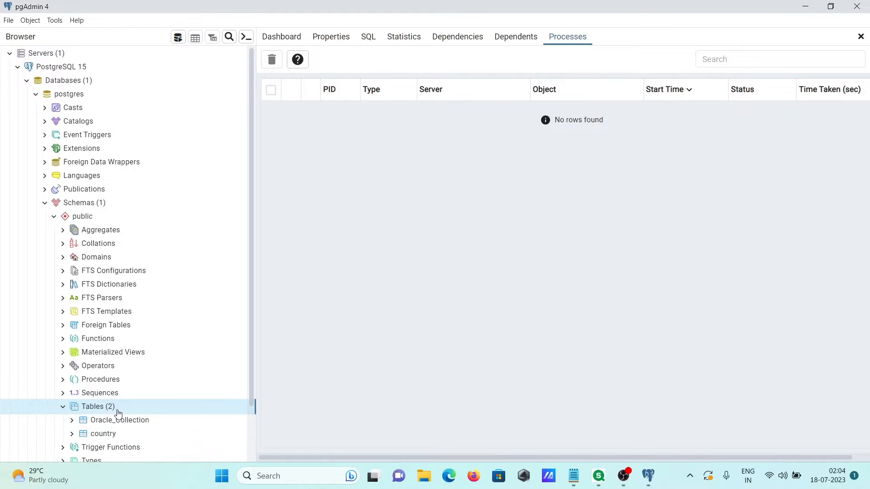
{"action": "mouse_move", "coordinate": [804, 6]}
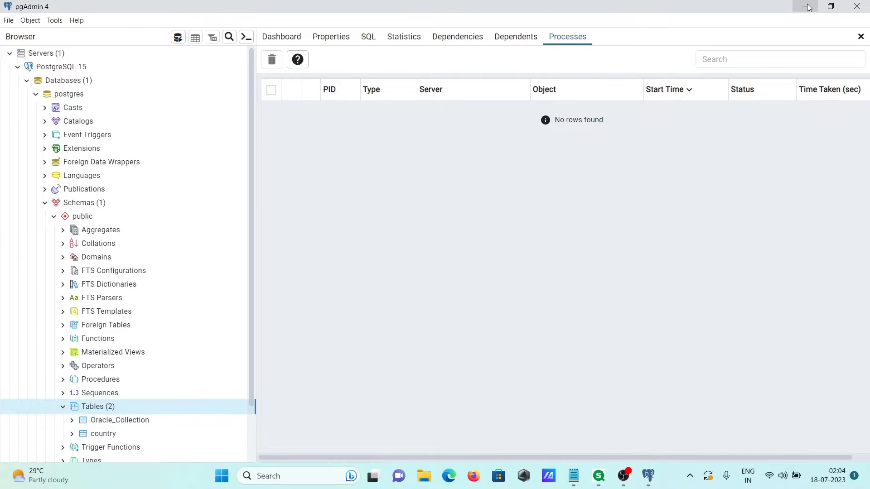
- Switch to Qlik Sense Desktop and create an app named 'PostgreSqlApp'
{"action": "left_click", "coordinate": [804, 6]}
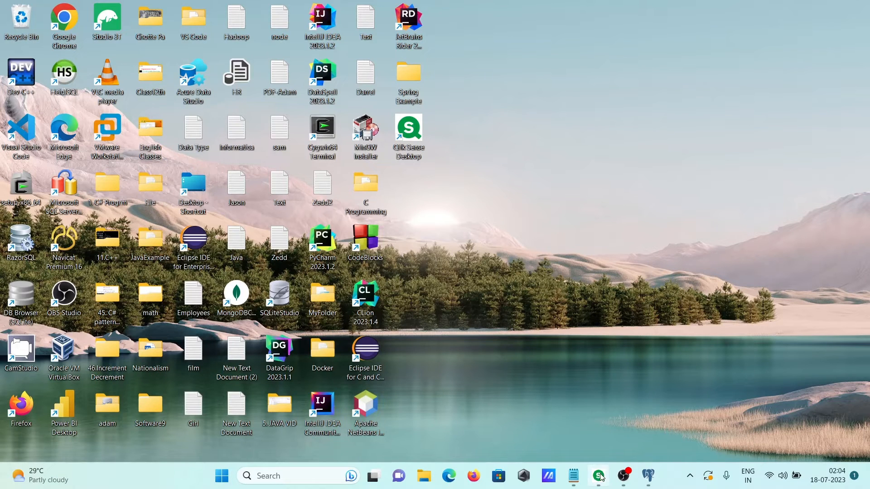
{"action": "left_click", "coordinate": [598, 475]}
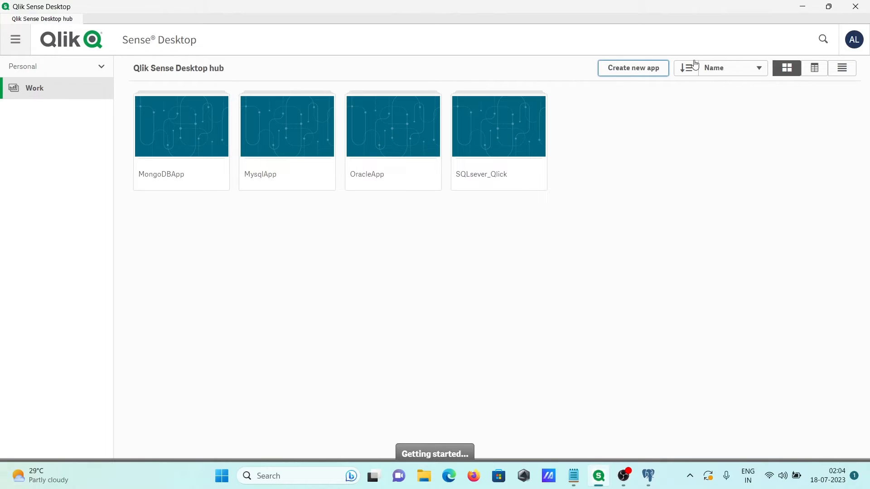
{"action": "left_click", "coordinate": [633, 68]}
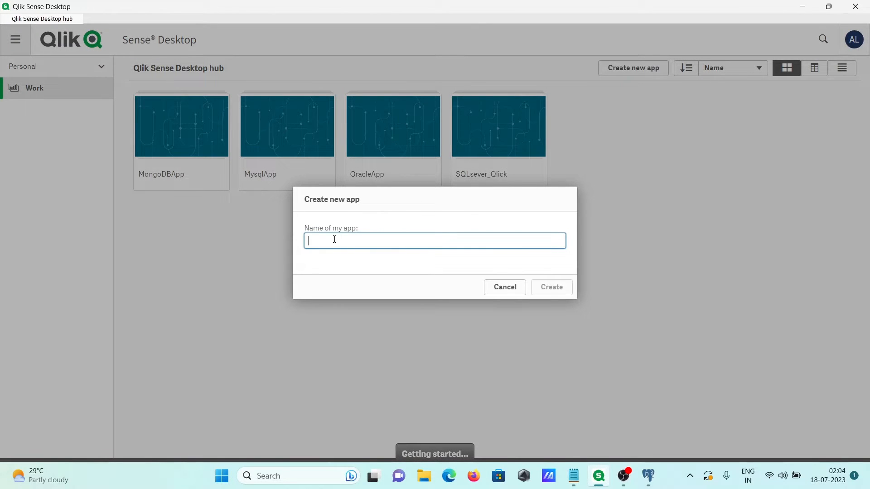
{"action": "type", "text": "Postgres"}
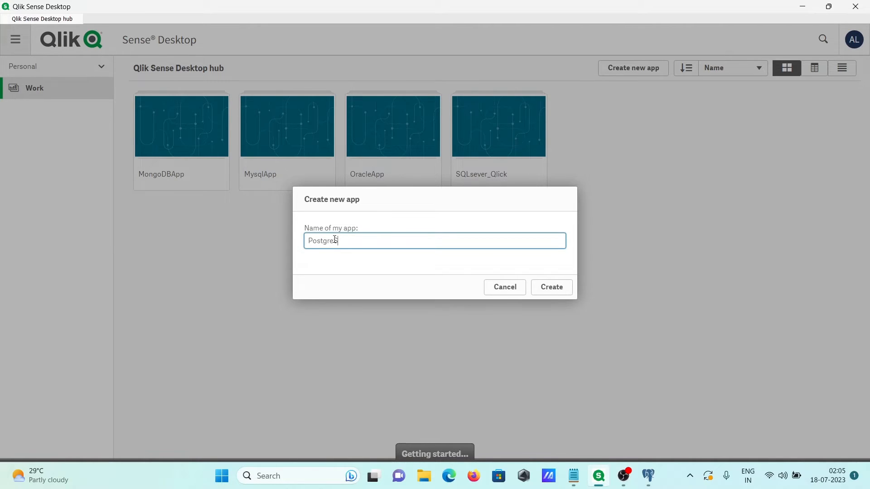
{"action": "type", "text": "qlApp"}
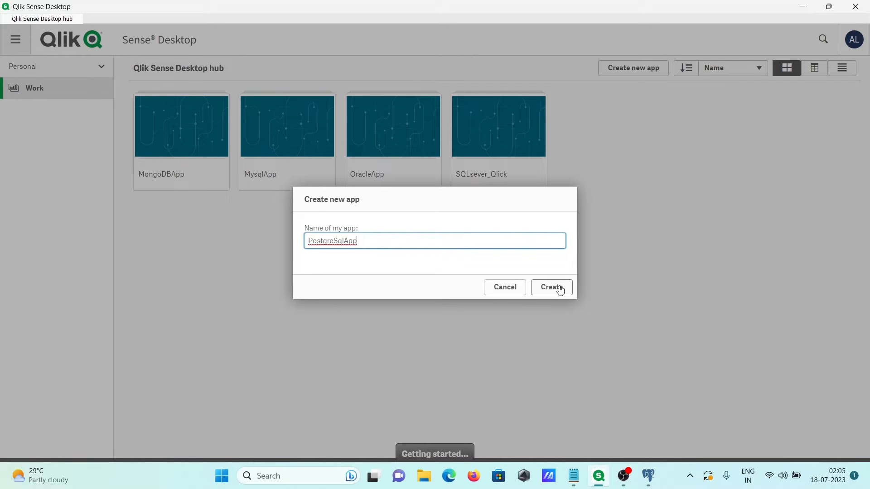
{"action": "left_click", "coordinate": [552, 287]}
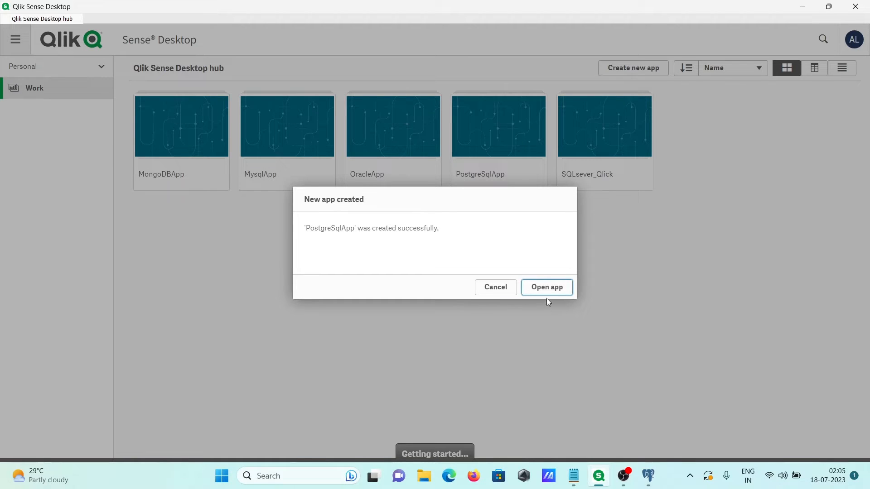
- Open PostgreSqlApp and scroll the add-data connector list to PostgreSQL
{"action": "left_click", "coordinate": [546, 287]}
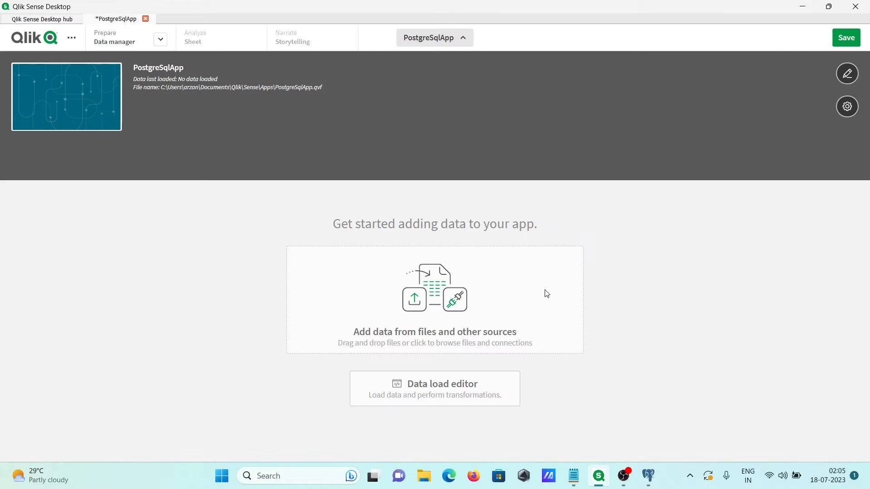
{"action": "mouse_move", "coordinate": [369, 306]}
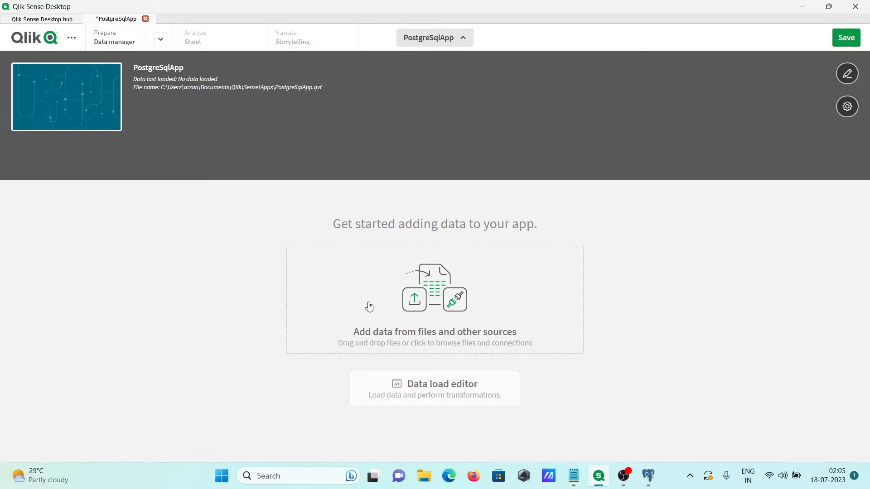
{"action": "mouse_move", "coordinate": [498, 315]}
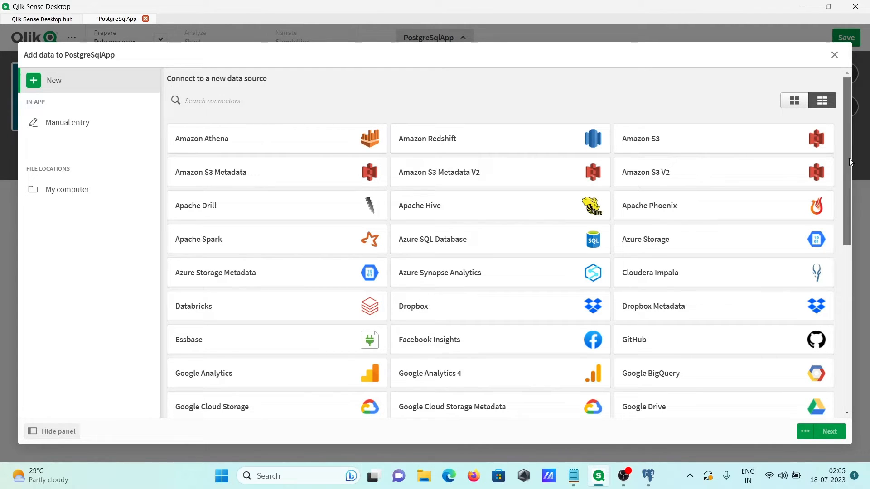
{"action": "scroll", "scroll_direction": "down", "scroll_amount": 3}
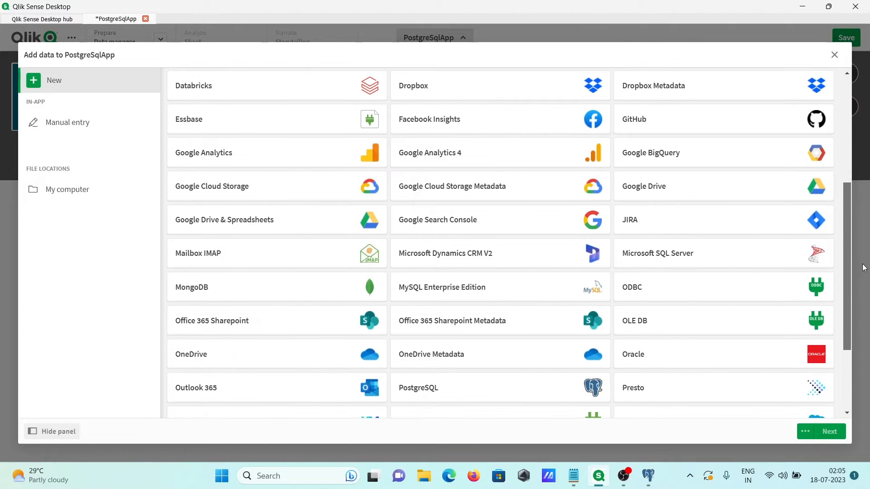
{"action": "scroll", "scroll_direction": "down", "scroll_amount": 3}
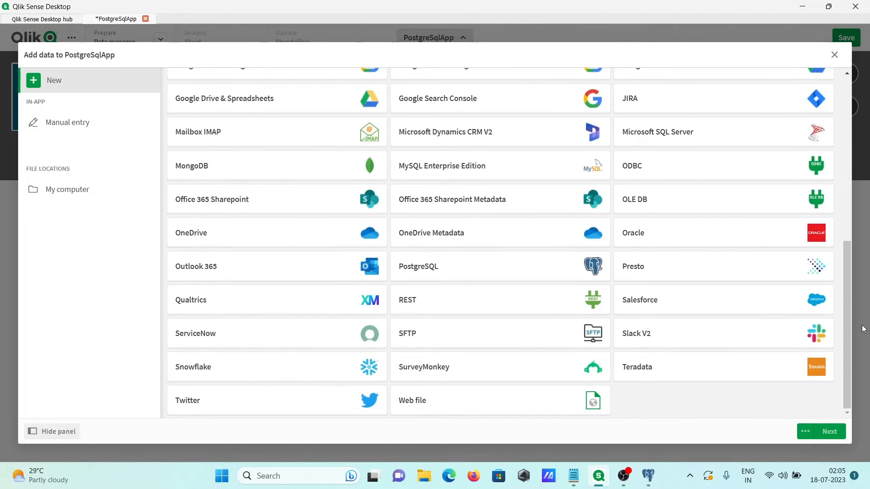
{"action": "mouse_move", "coordinate": [414, 278]}
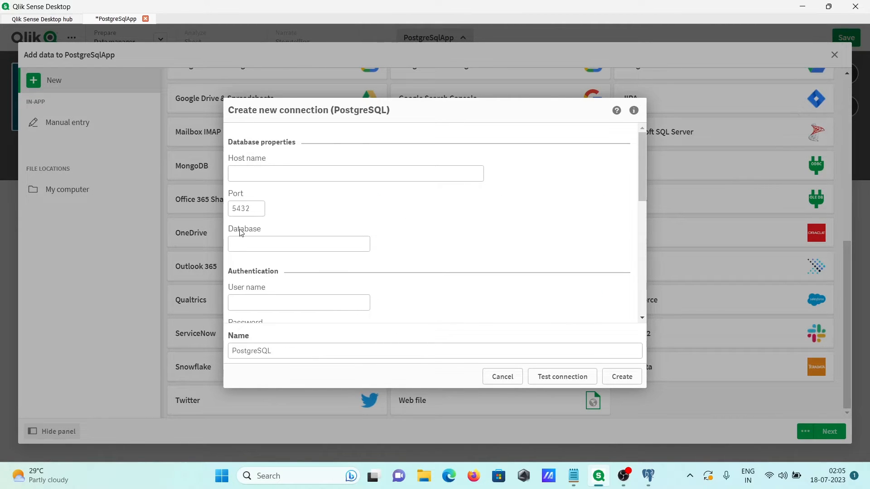
- Enter host localhost, database postgres and user postgres in the connection form
{"action": "left_click", "coordinate": [355, 174]}
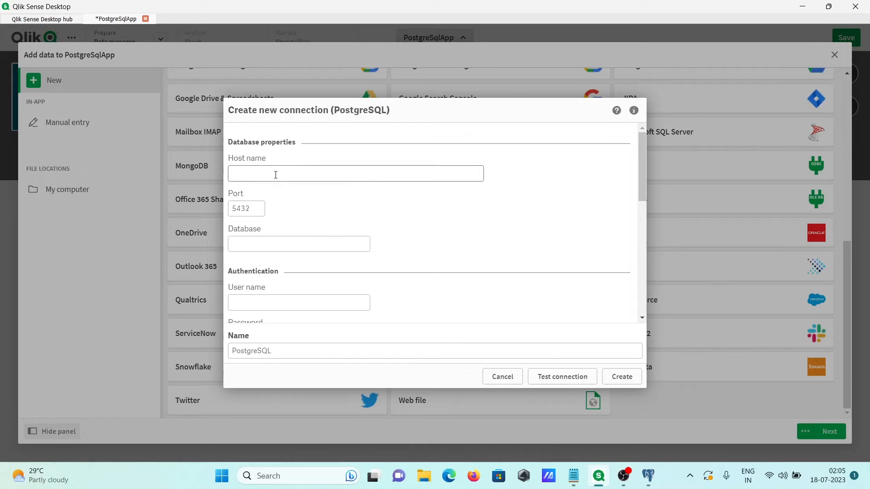
{"action": "type", "text": "localhost"}
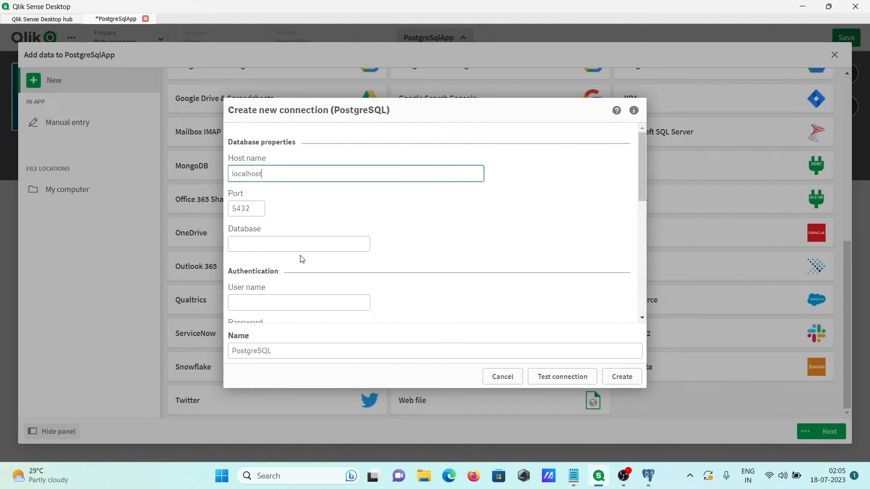
{"action": "type", "text": "p"}
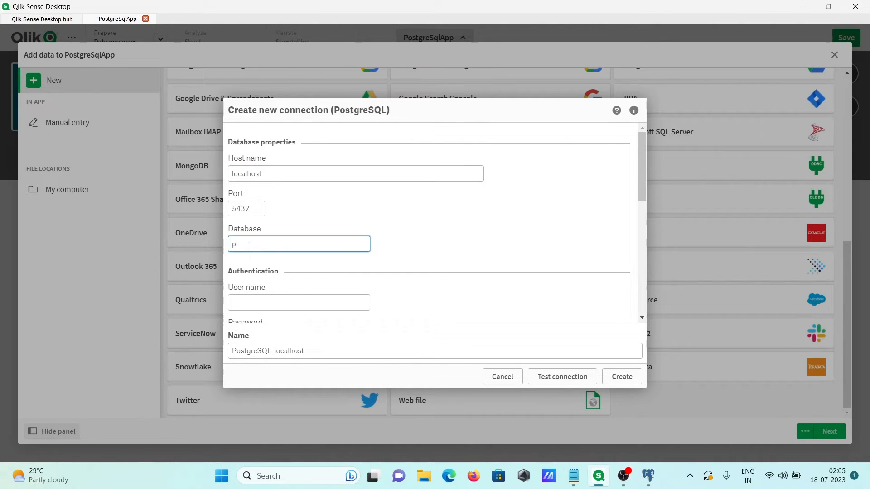
{"action": "type", "text": "ostgres"}
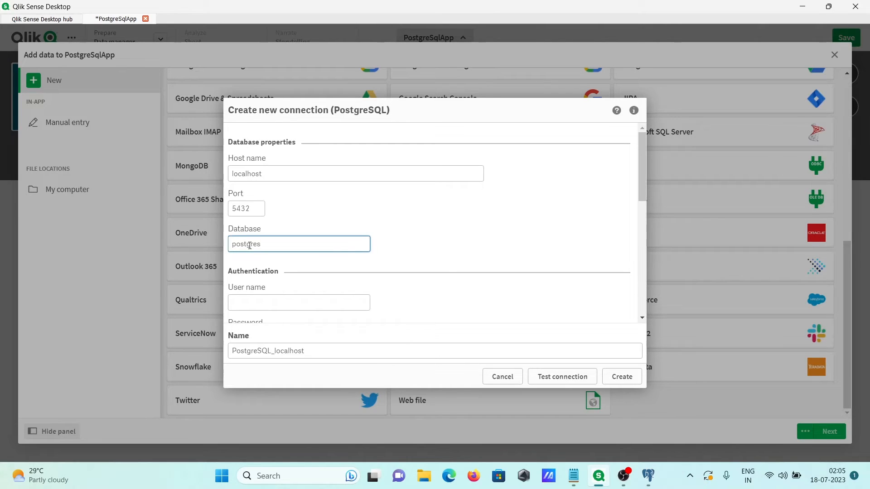
{"action": "left_click", "coordinate": [298, 303]}
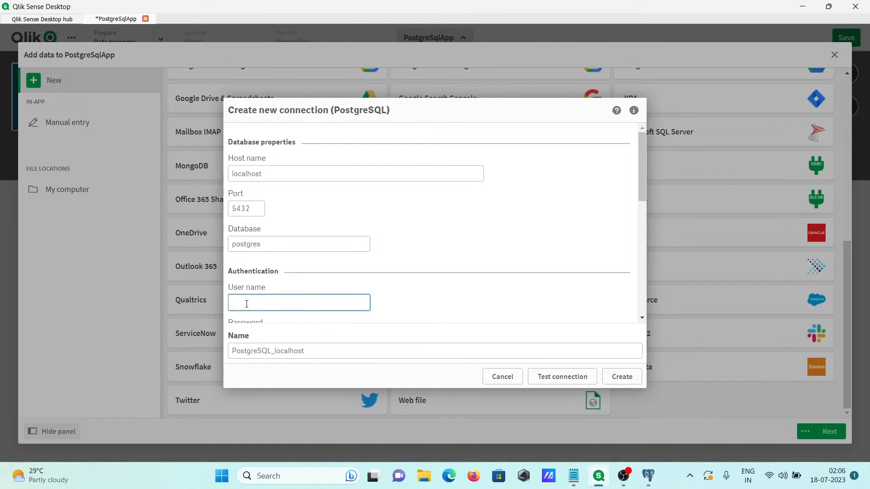
{"action": "type", "text": "postgres"}
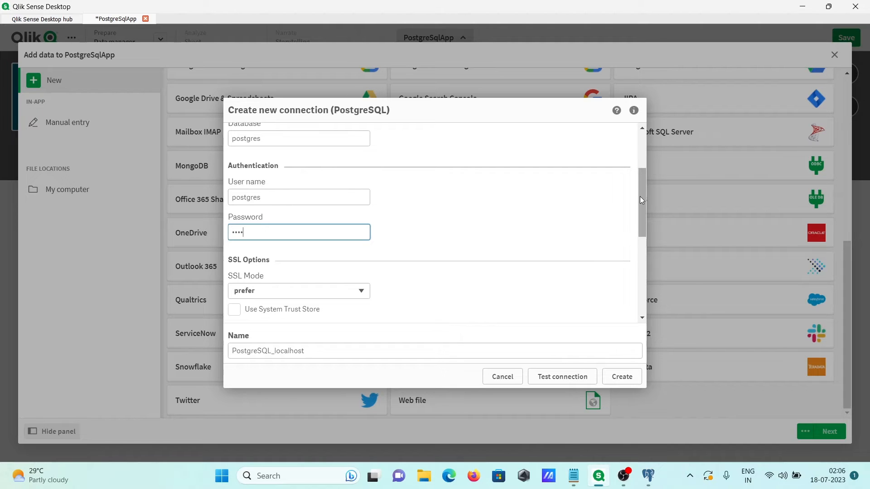
- Test the PostgreSQL connection and dismiss the success message
{"action": "scroll", "scroll_direction": "down", "scroll_amount": 3}
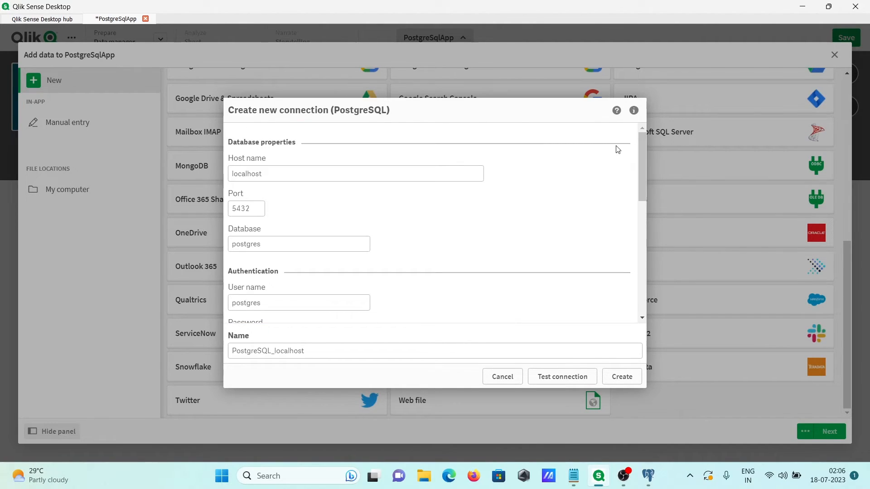
{"action": "left_click", "coordinate": [562, 377]}
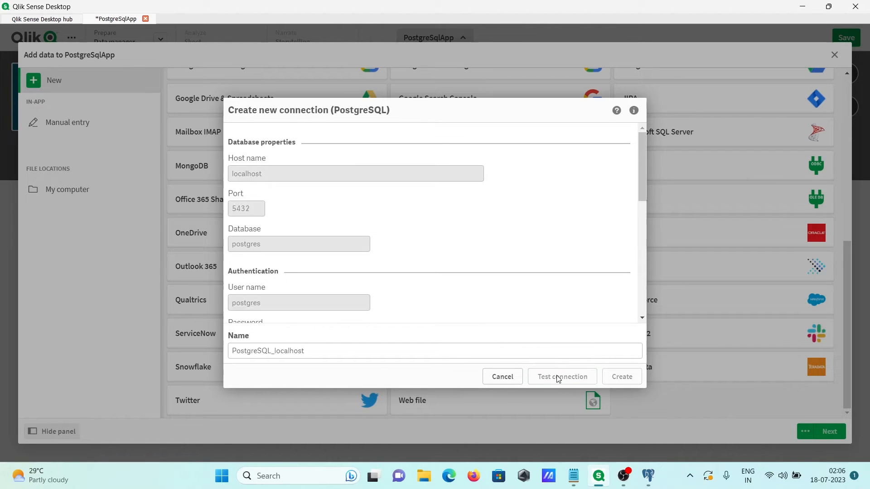
{"action": "left_click", "coordinate": [562, 376]}
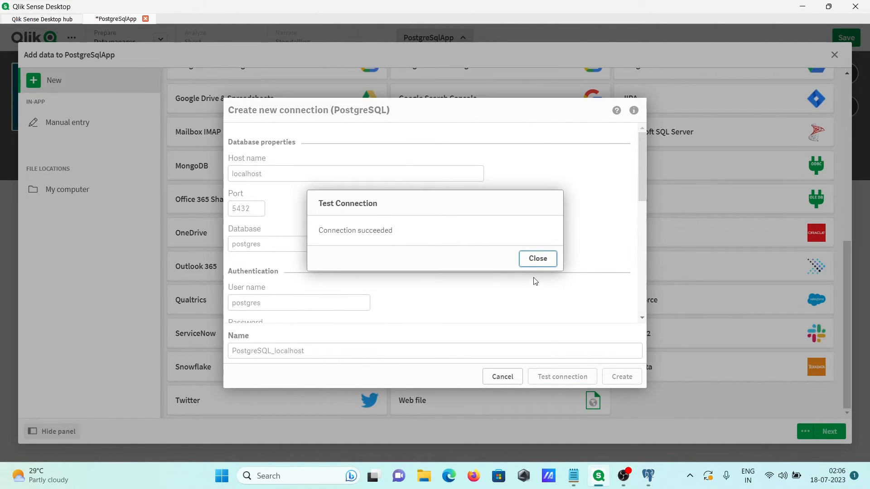
{"action": "left_click", "coordinate": [537, 259]}
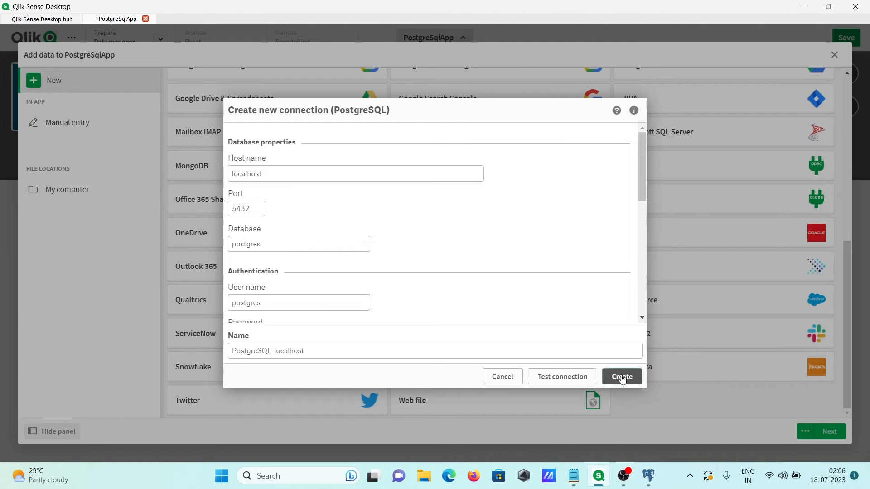
- Open the PostgreSQL_localhost connection and set the table owner to public
{"action": "left_click", "coordinate": [622, 377]}
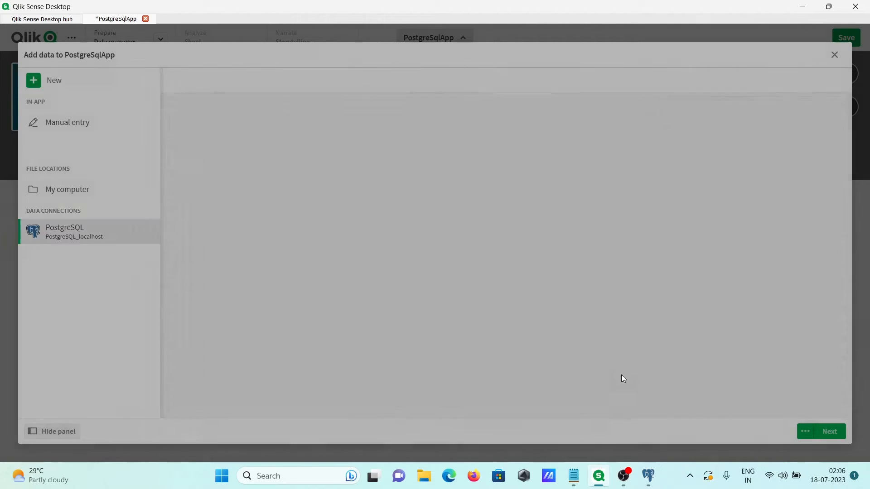
{"action": "left_click", "coordinate": [65, 232]}
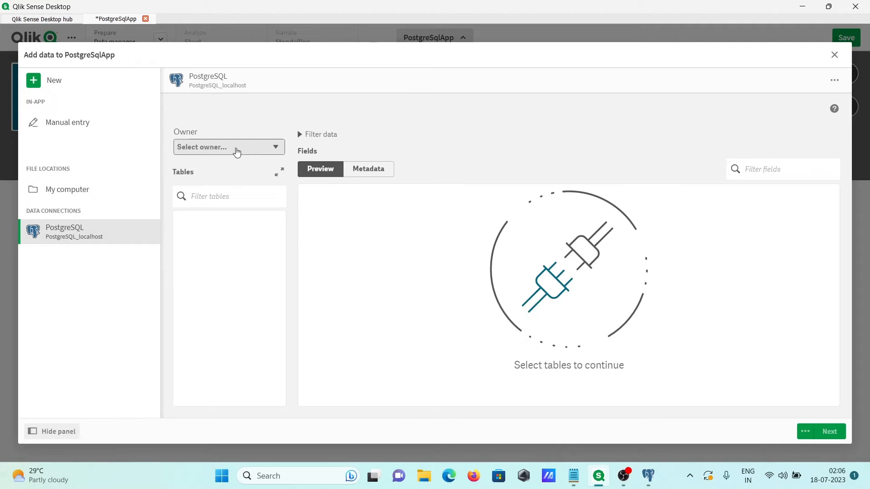
{"action": "left_click", "coordinate": [229, 147]}
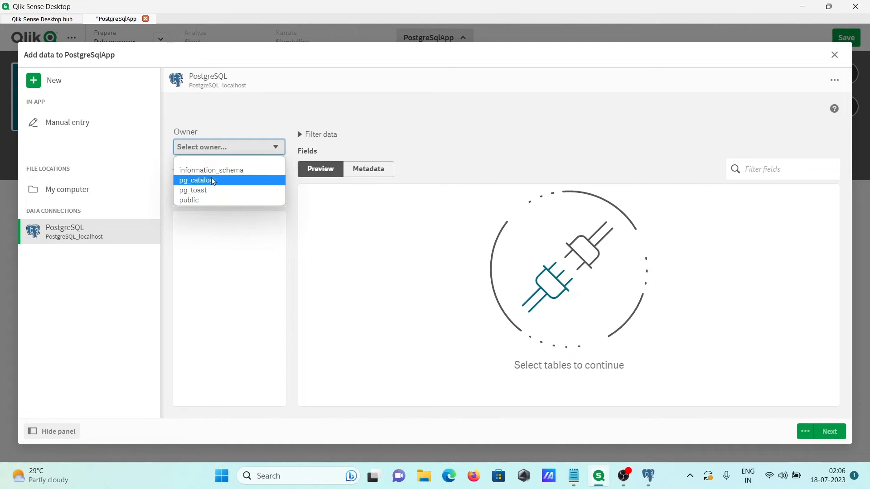
{"action": "mouse_move", "coordinate": [217, 183]}
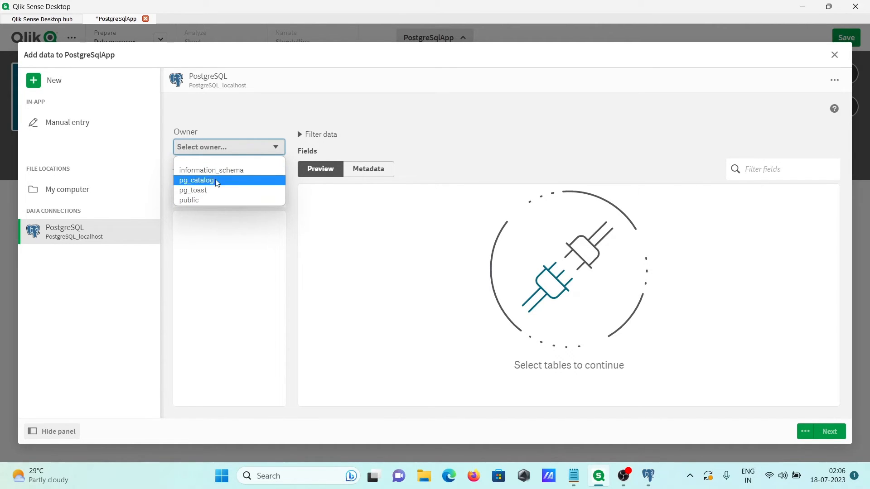
{"action": "left_click", "coordinate": [189, 200]}
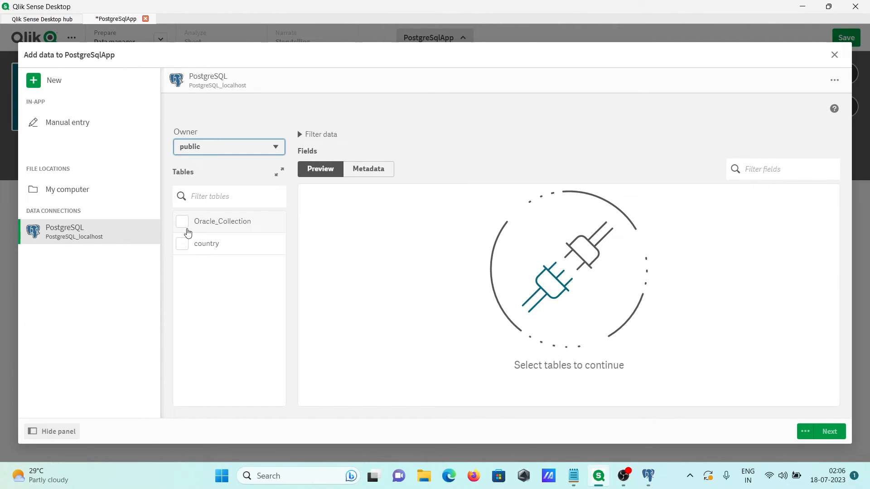
{"action": "mouse_move", "coordinate": [239, 246]}
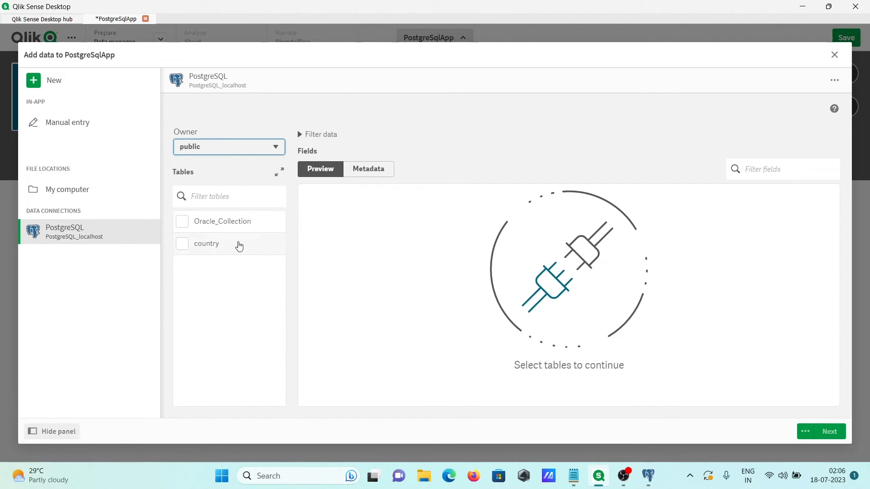
- Tick the Oracle_Collection and country tables for loading
{"action": "left_click", "coordinate": [182, 221]}
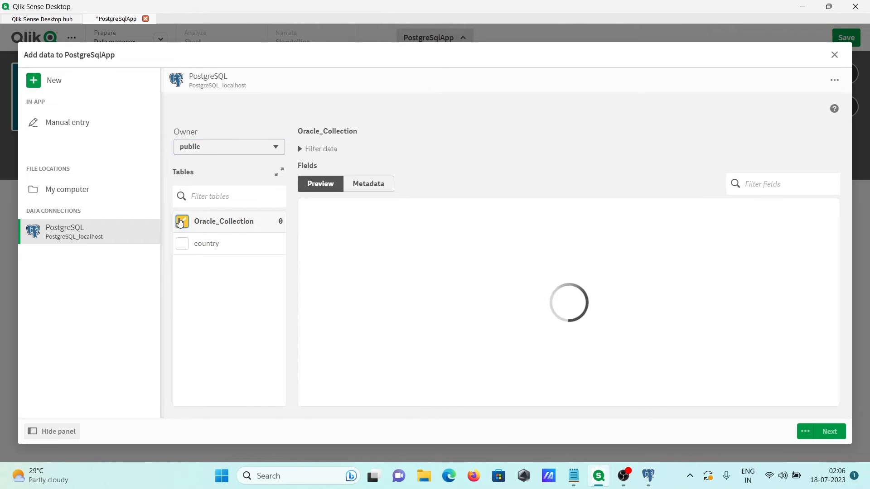
{"action": "left_click", "coordinate": [182, 221]}
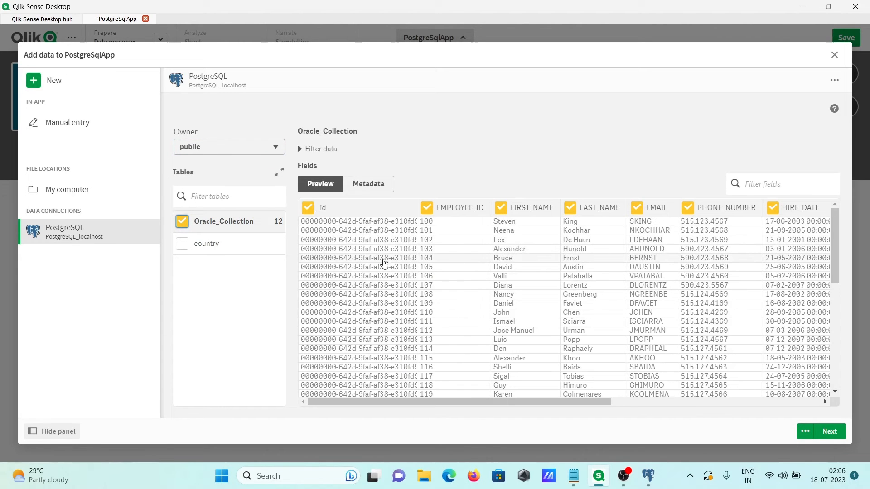
{"action": "left_click", "coordinate": [182, 244]}
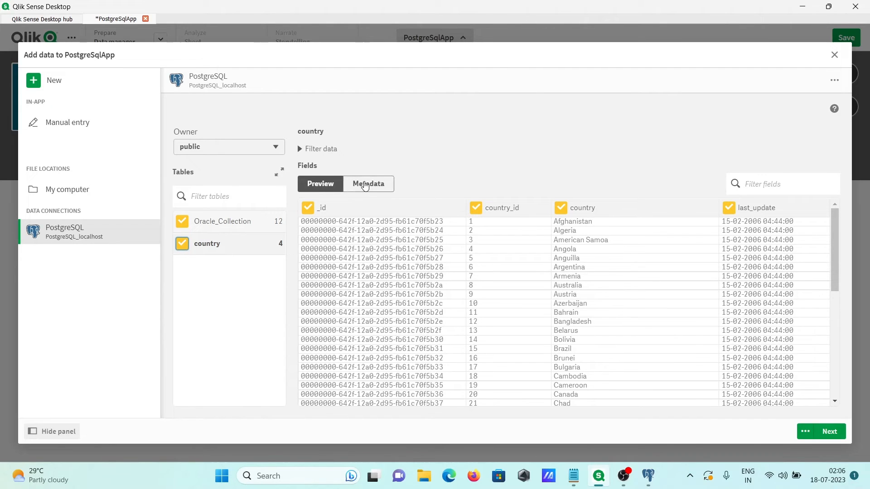
- Review column metadata for both tables, then return to Oracle_Collection's preview
{"action": "left_click", "coordinate": [368, 184]}
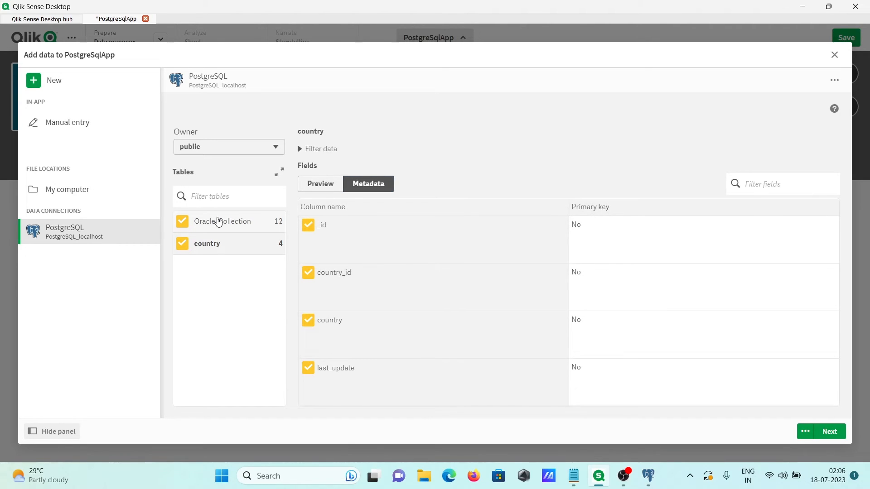
{"action": "left_click", "coordinate": [223, 221]}
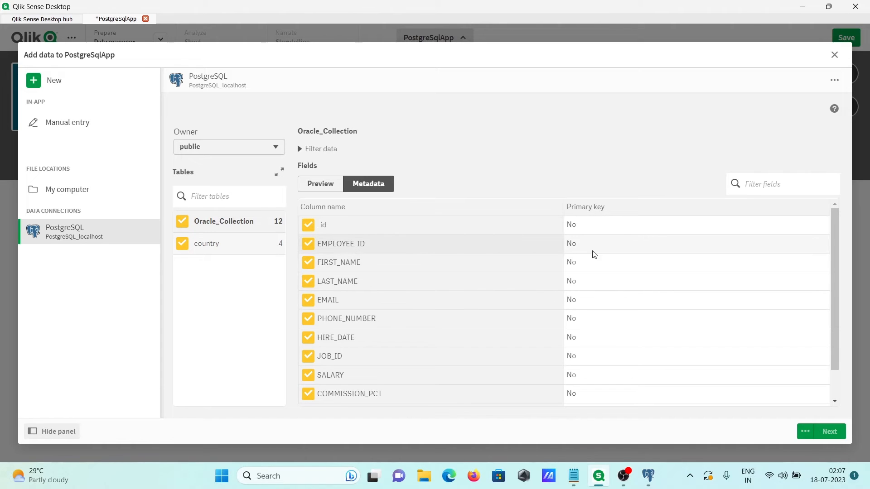
{"action": "mouse_move", "coordinate": [699, 194]}
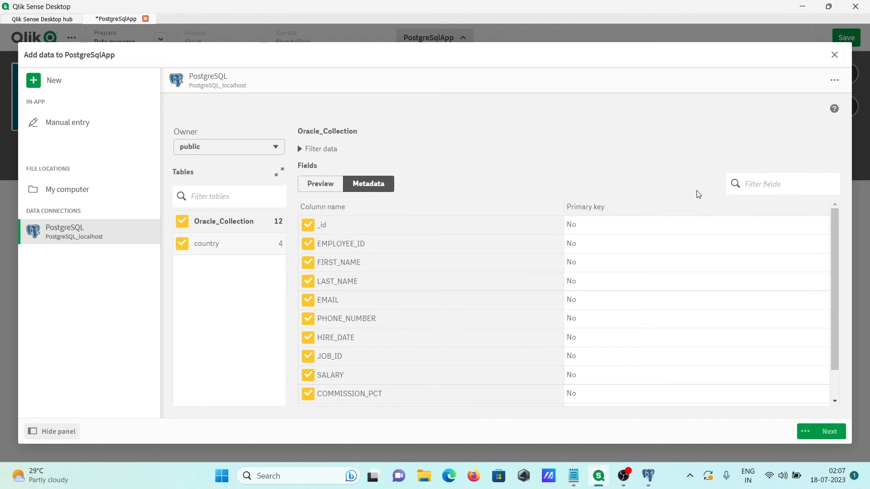
{"action": "left_click", "coordinate": [782, 184]}
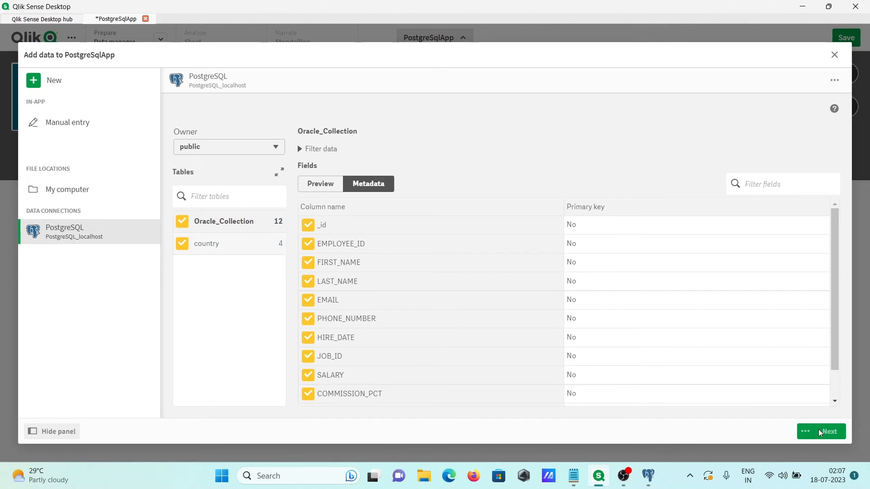
{"action": "mouse_move", "coordinate": [331, 192]}
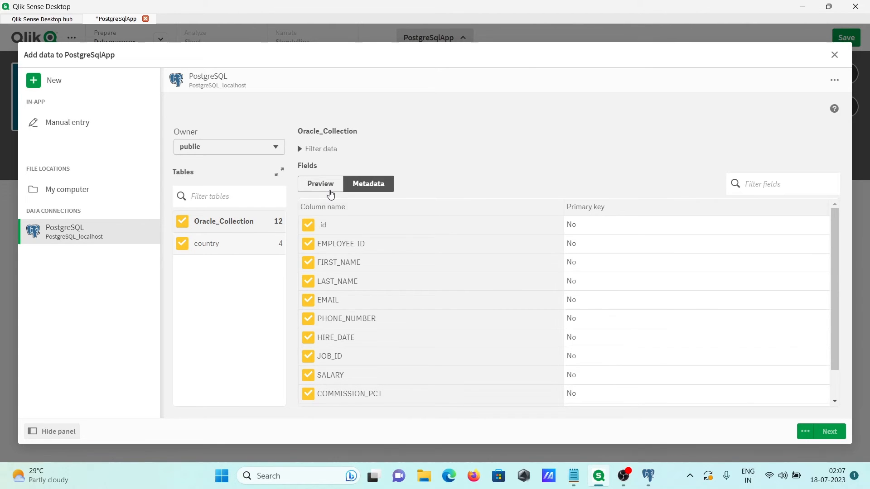
{"action": "left_click", "coordinate": [320, 184]}
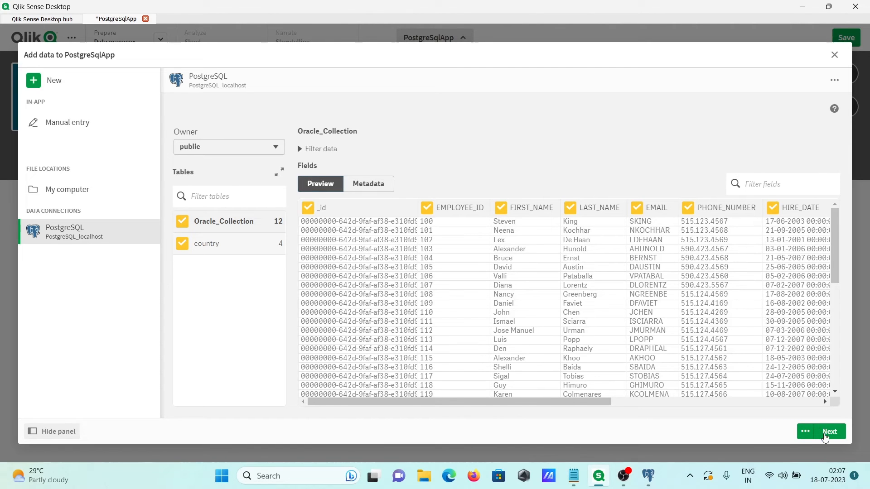
- Add the selected tables to Data manager and preview Oracle_Collection's fields
{"action": "left_click", "coordinate": [829, 431]}
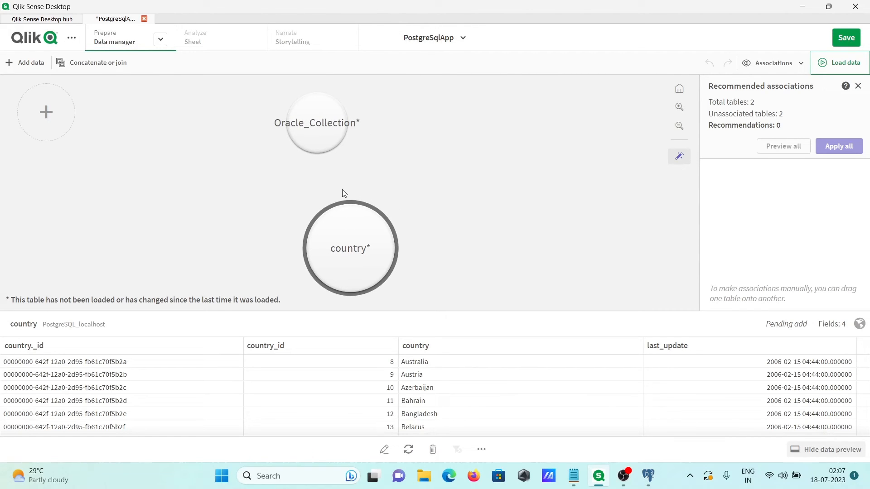
{"action": "mouse_move", "coordinate": [376, 369]}
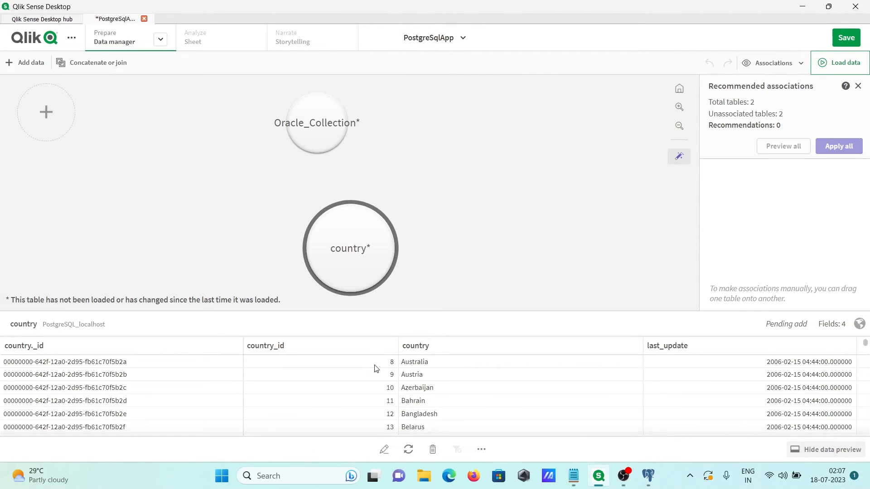
{"action": "left_click", "coordinate": [316, 126]}
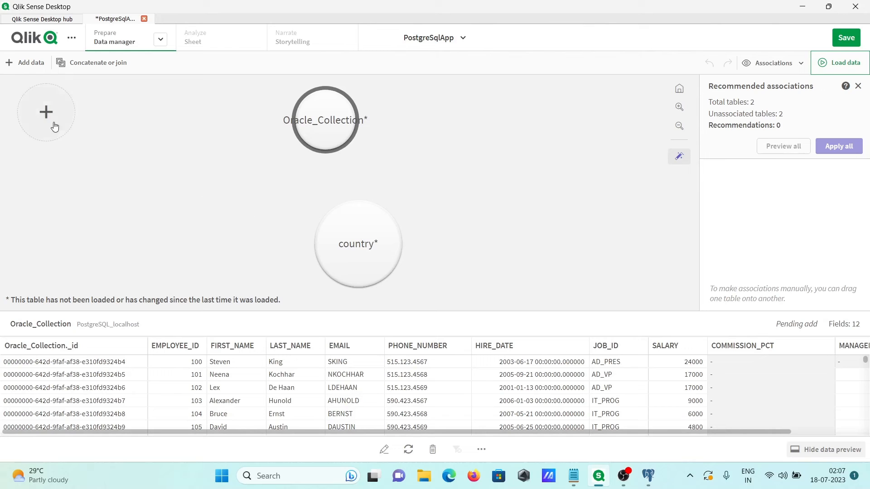
{"action": "mouse_move", "coordinate": [43, 119]}
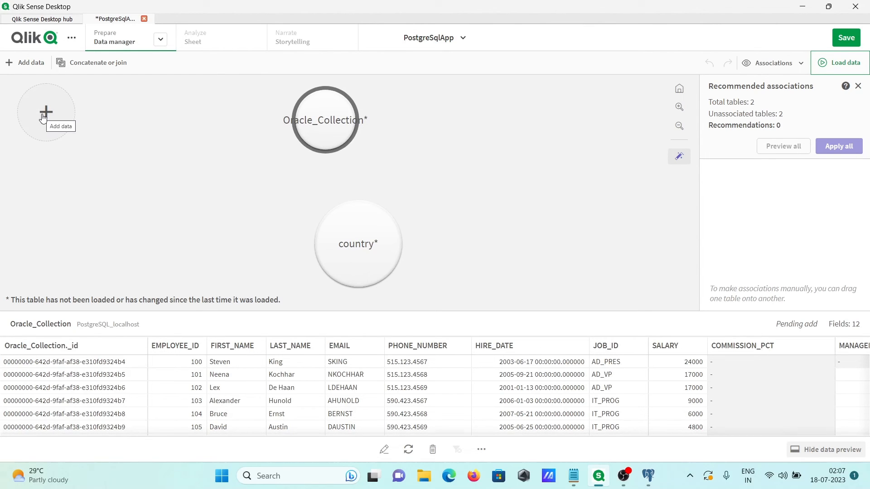
{"action": "left_click", "coordinate": [44, 111]}
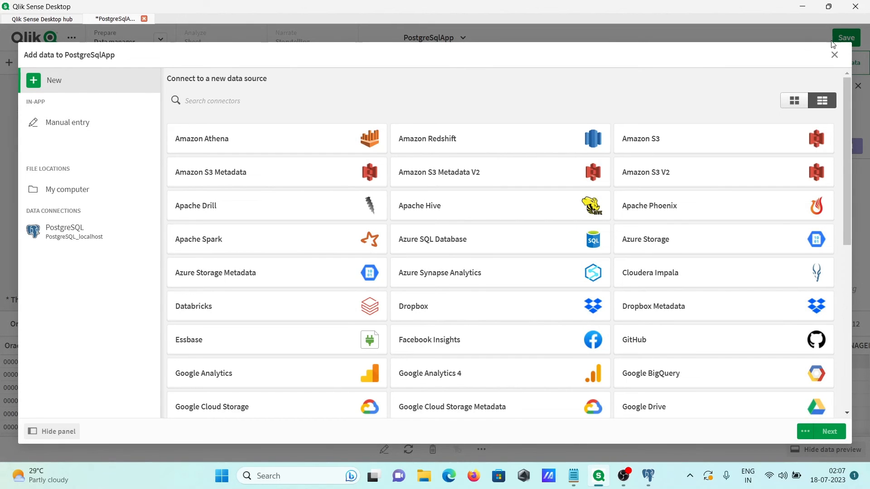
{"action": "mouse_move", "coordinate": [834, 54]}
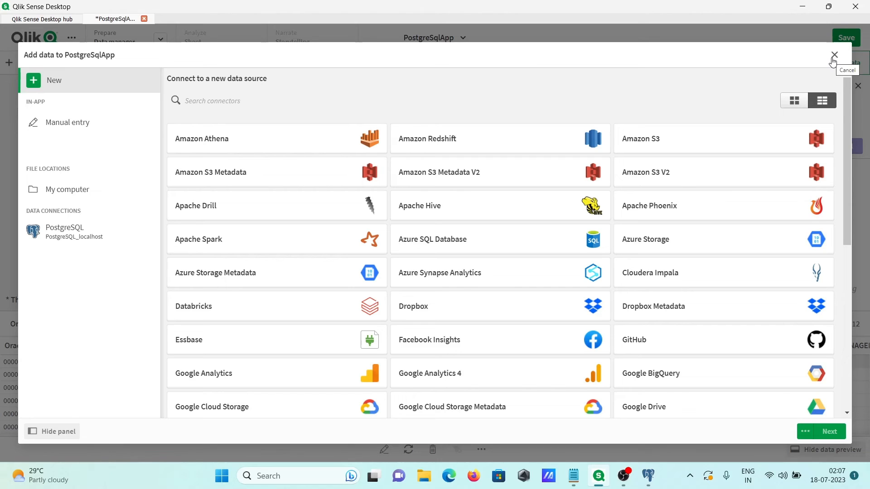
{"action": "mouse_move", "coordinate": [589, 290]}
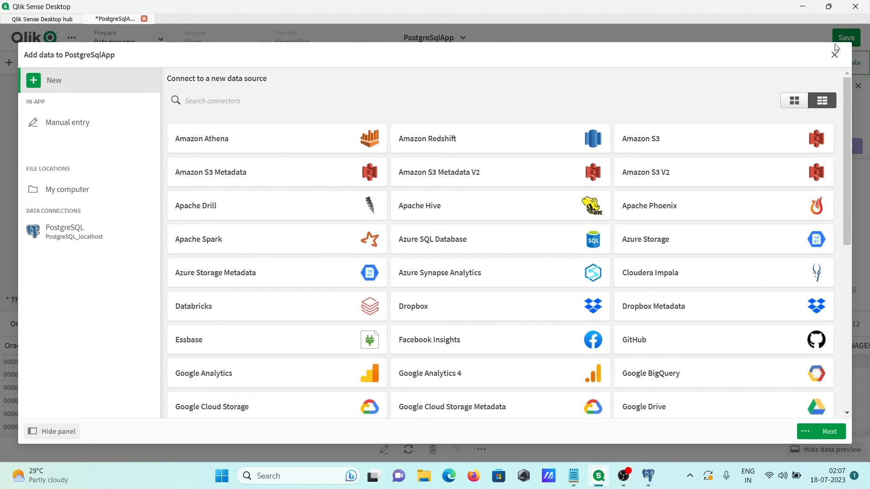
{"action": "left_click", "coordinate": [834, 54]}
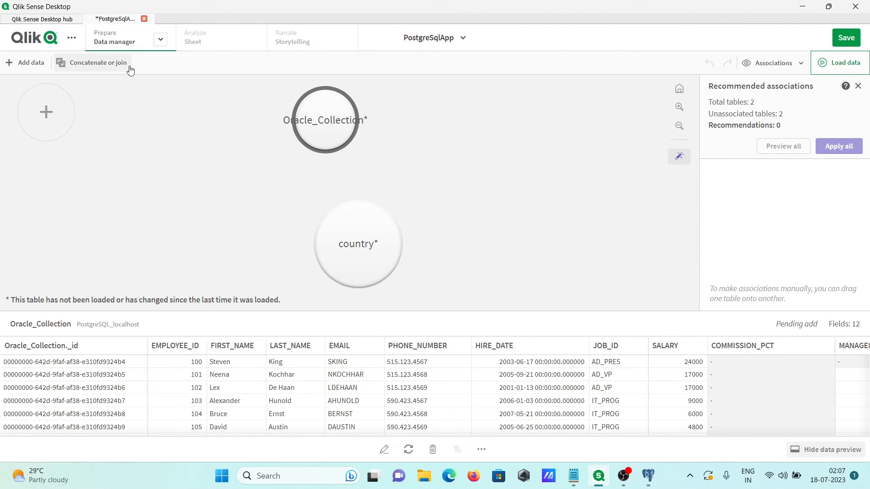
{"action": "mouse_move", "coordinate": [517, 76]}
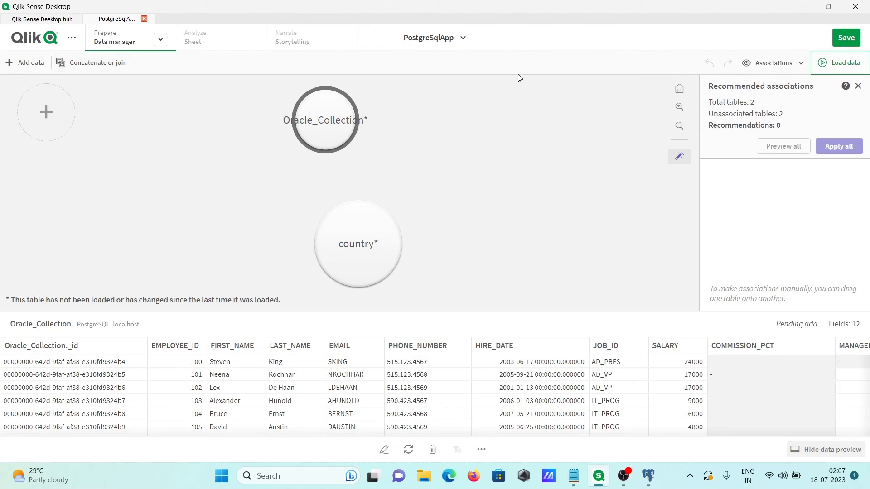
{"action": "mouse_move", "coordinate": [747, 97]}
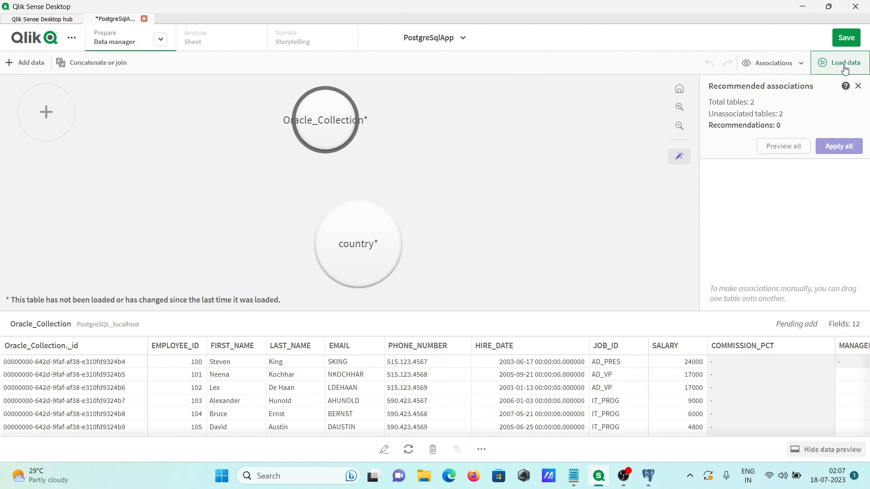
- Load the pending Oracle_Collection and country tables with Load data
{"action": "left_click", "coordinate": [844, 62]}
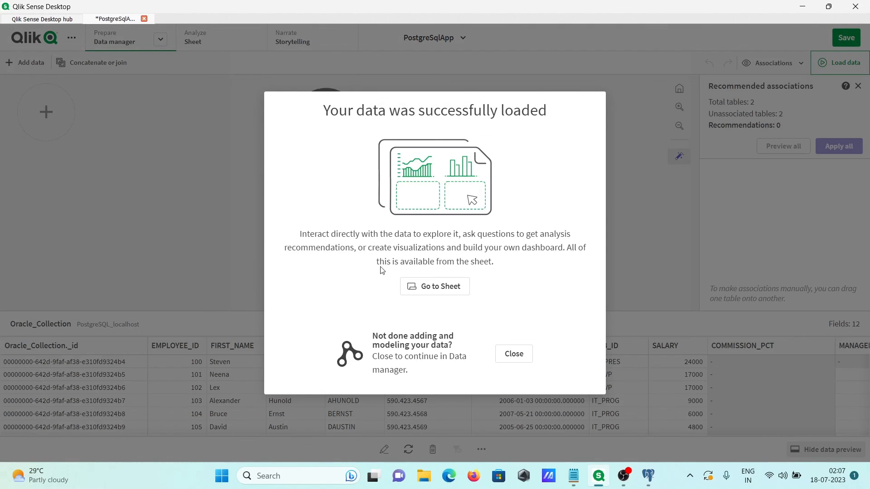
{"action": "mouse_move", "coordinate": [518, 213]}
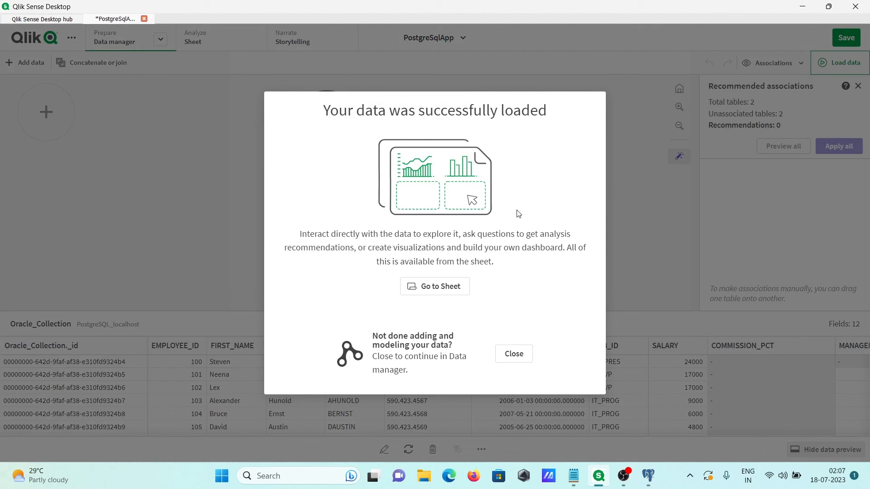
- Close the load success dialog and deselect the table on the Data manager canvas
{"action": "left_click", "coordinate": [514, 354]}
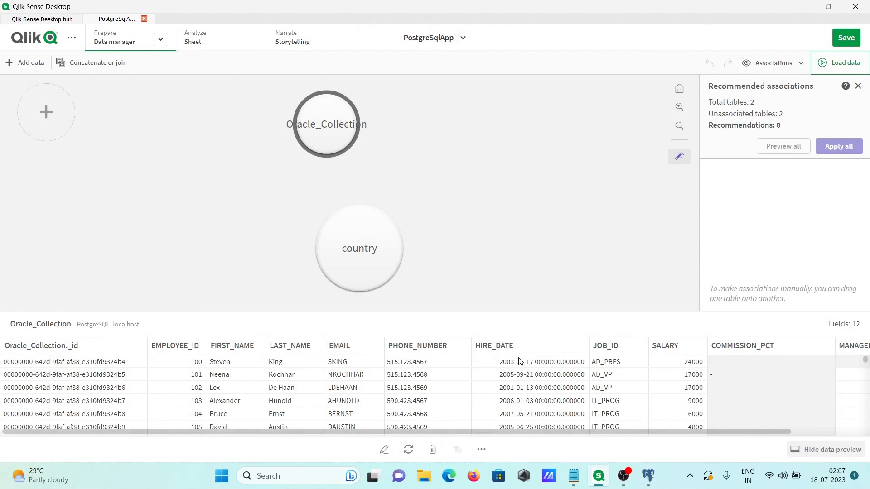
{"action": "mouse_move", "coordinate": [769, 213]}
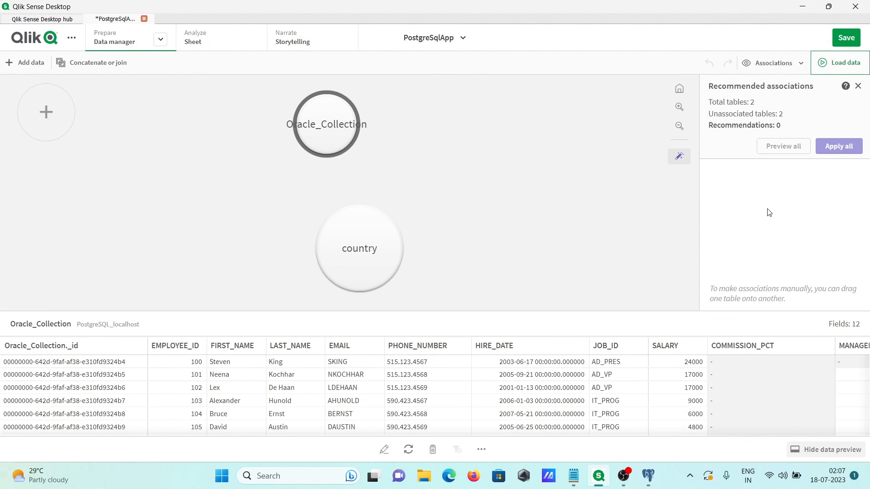
{"action": "left_click", "coordinate": [832, 449]}
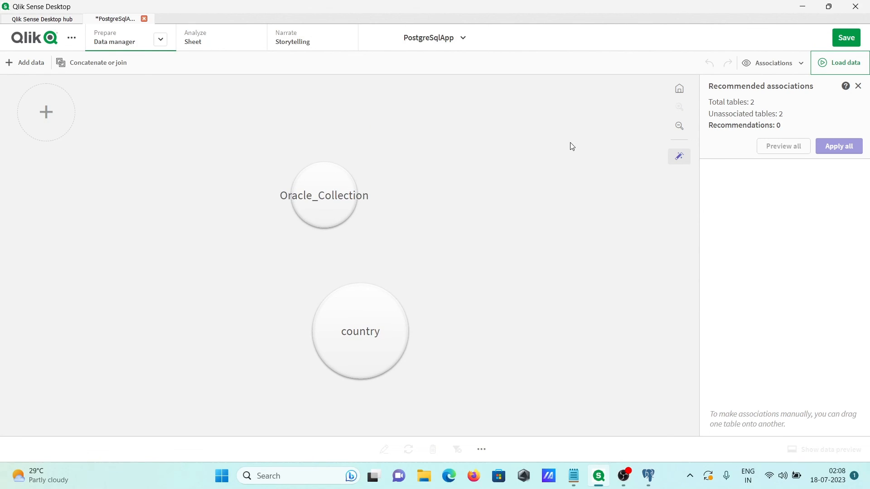
{"action": "left_click", "coordinate": [679, 126]}
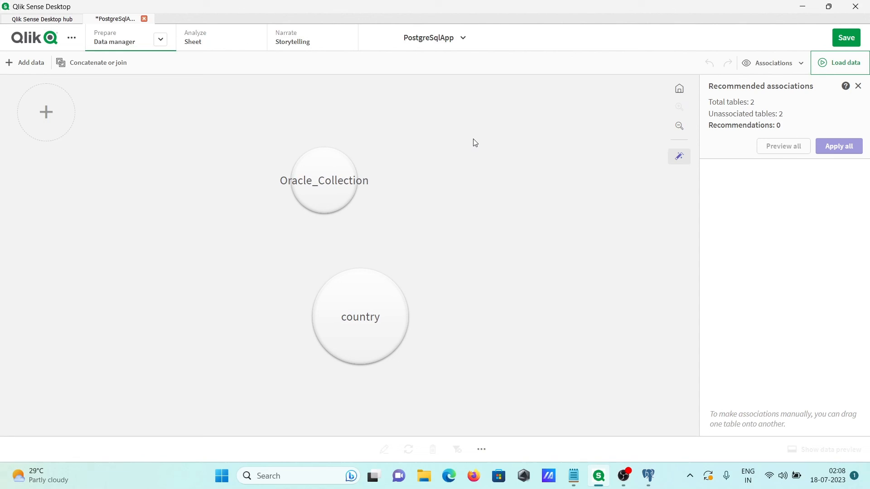
{"action": "mouse_move", "coordinate": [651, 166]}
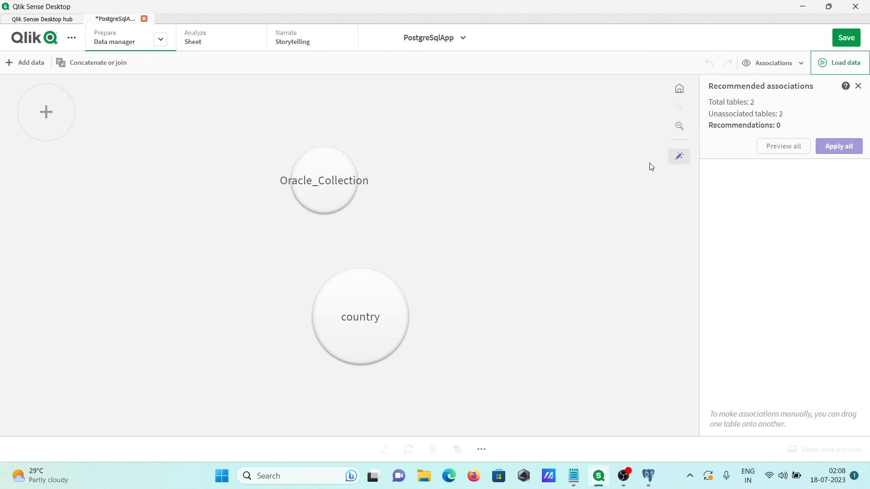